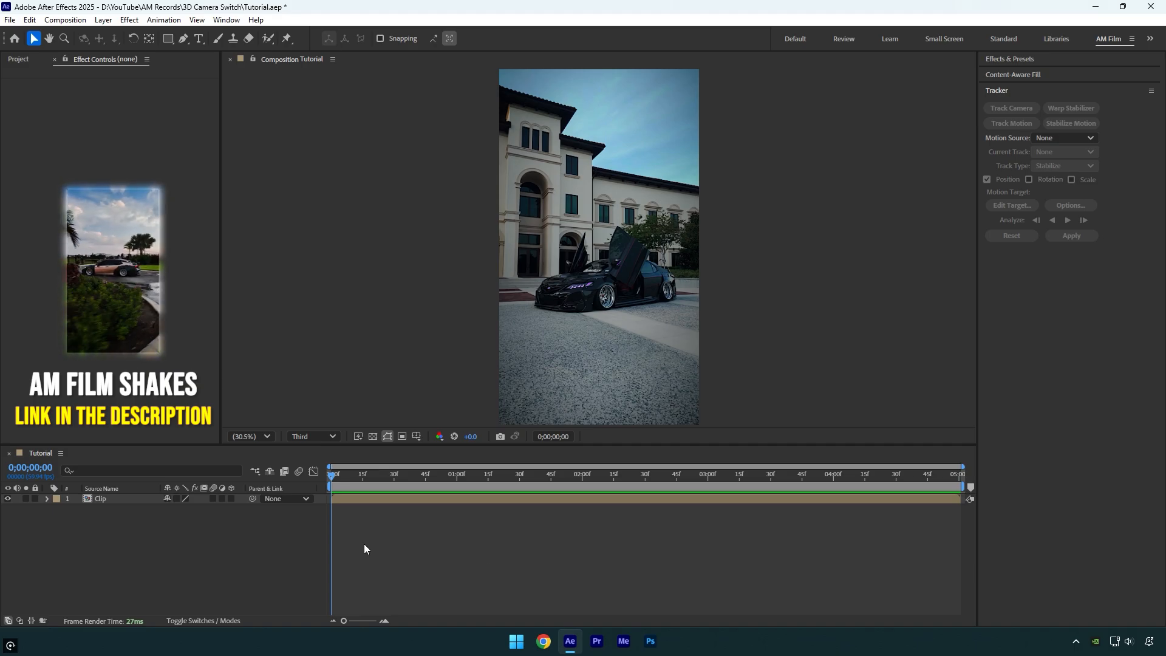
Step: Create a new Two-Node Camera with the 35mm preset above the car clip
{"action": "right_click", "coordinate": [365, 548]}
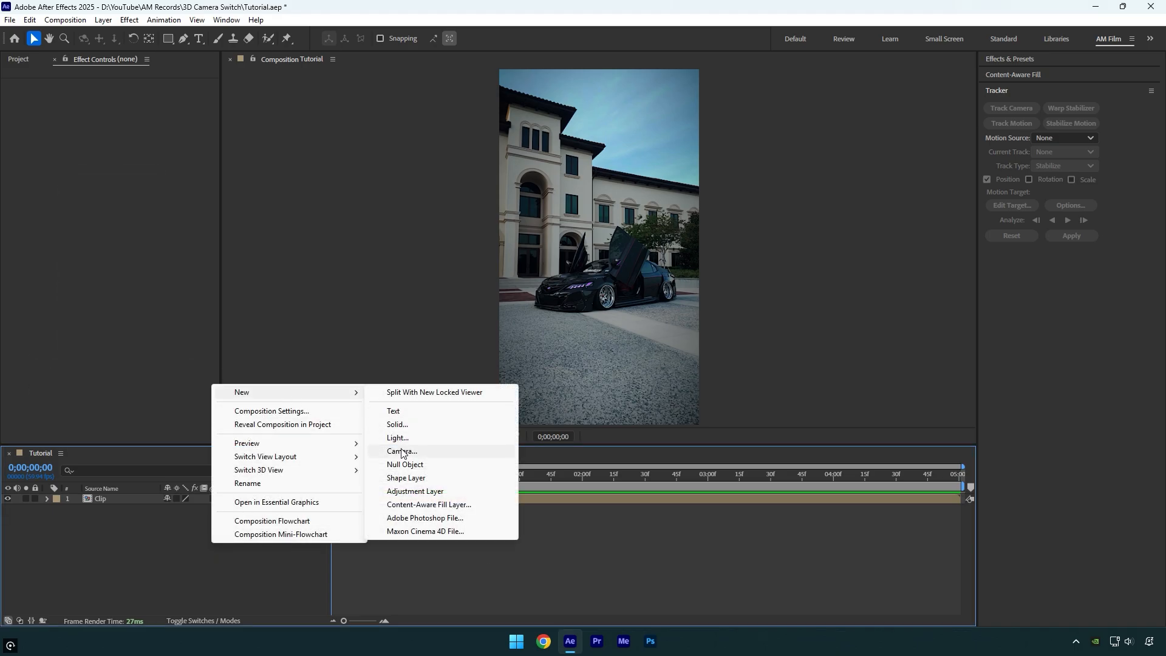
{"action": "left_click", "coordinate": [402, 451]}
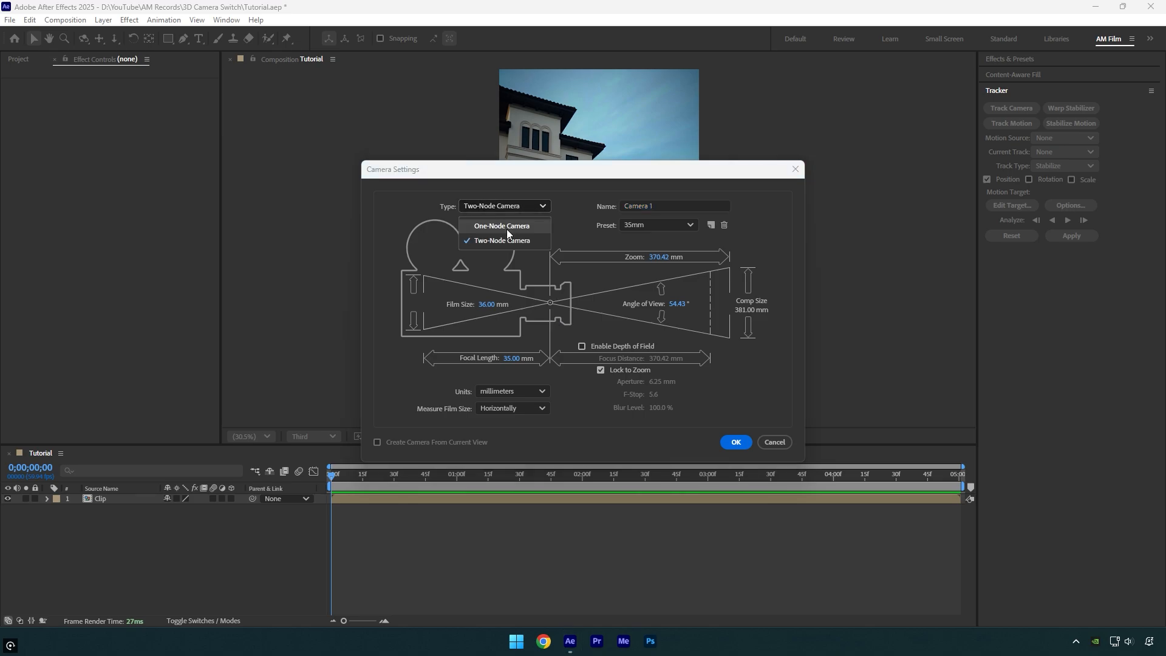
{"action": "left_click", "coordinate": [657, 225]}
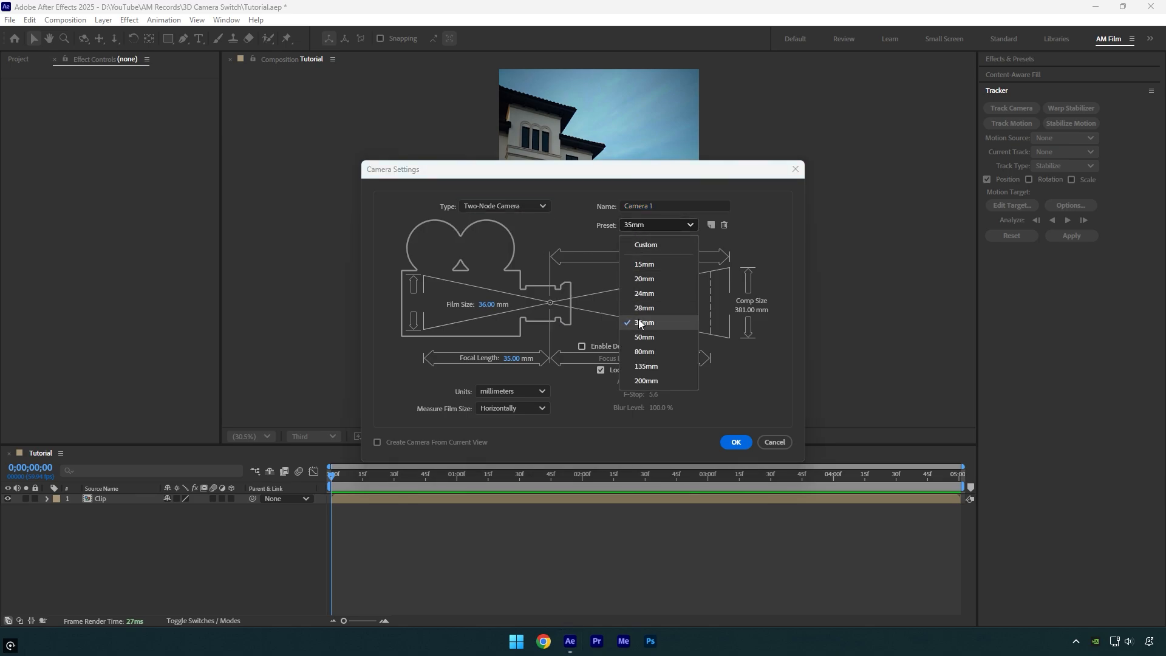
{"action": "left_click", "coordinate": [734, 442]}
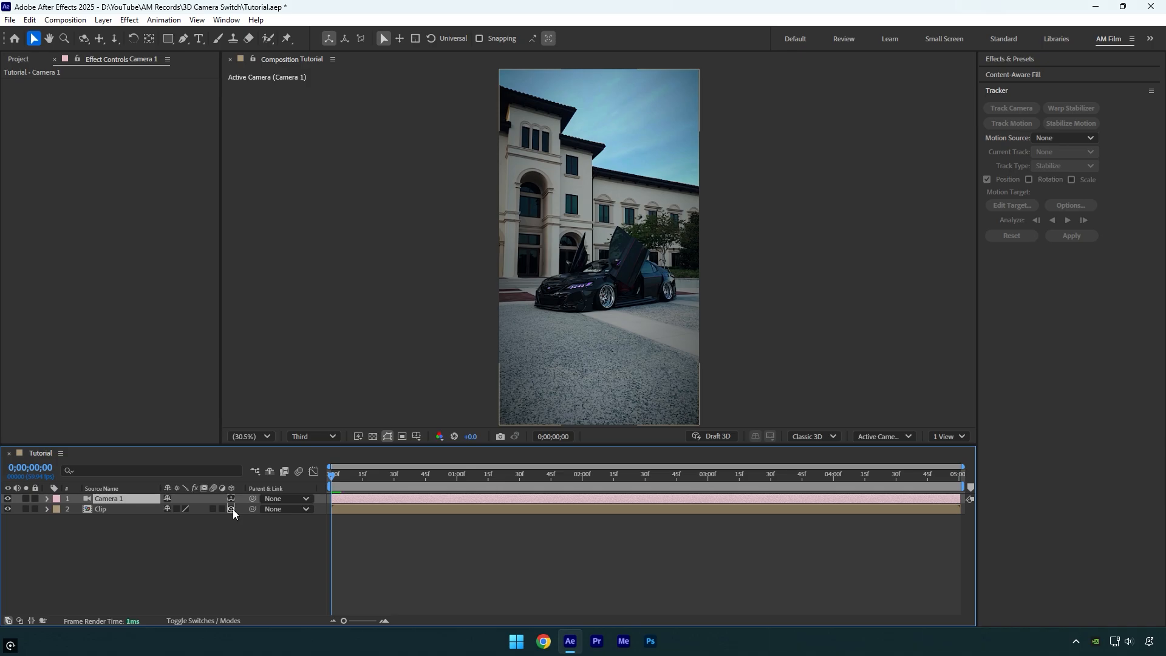
Step: Expand Camera 1's Transform and keyframe Point of Interest and Position at frame 0
{"action": "left_click", "coordinate": [46, 499]}
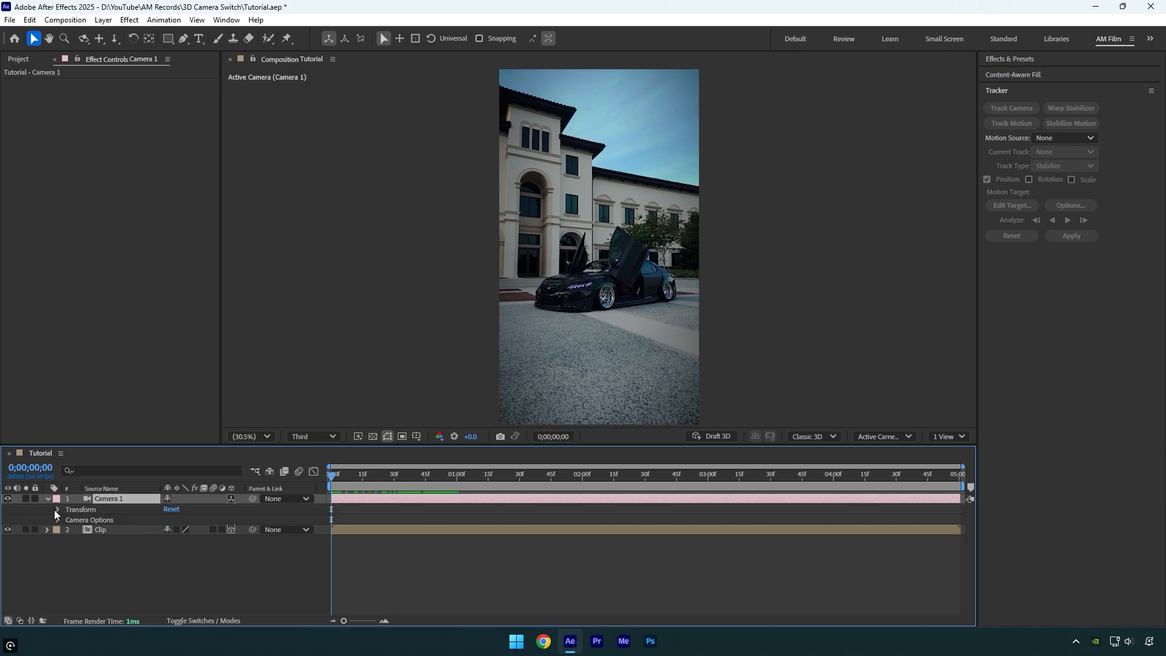
{"action": "left_click", "coordinate": [57, 509]}
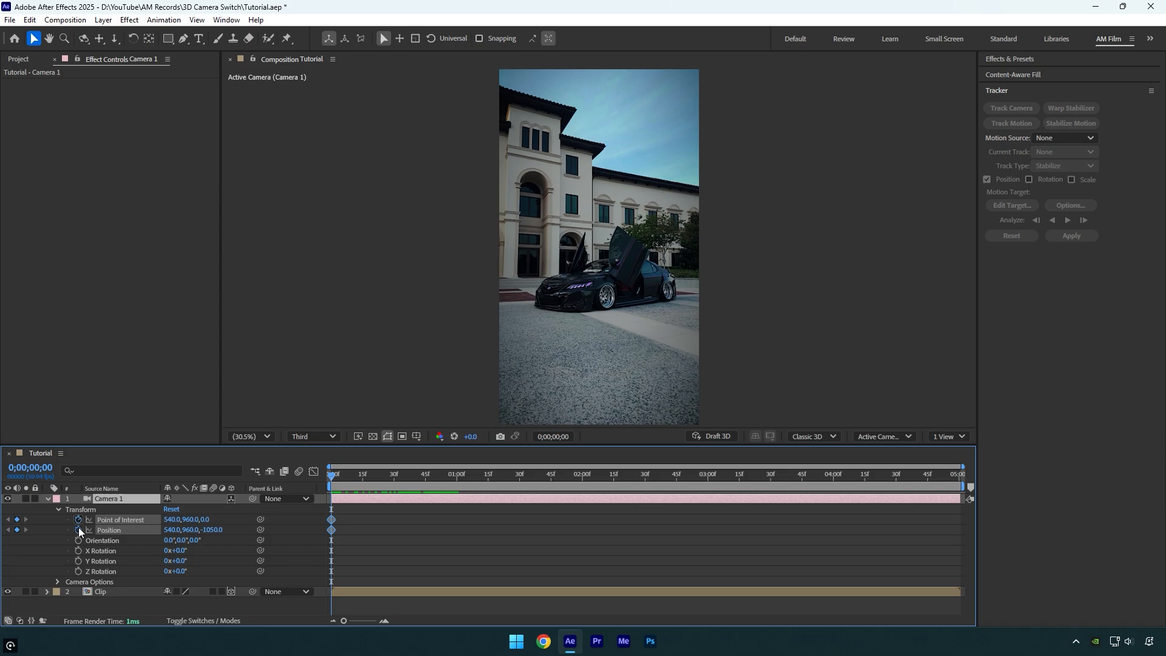
{"action": "double_click", "coordinate": [109, 498]}
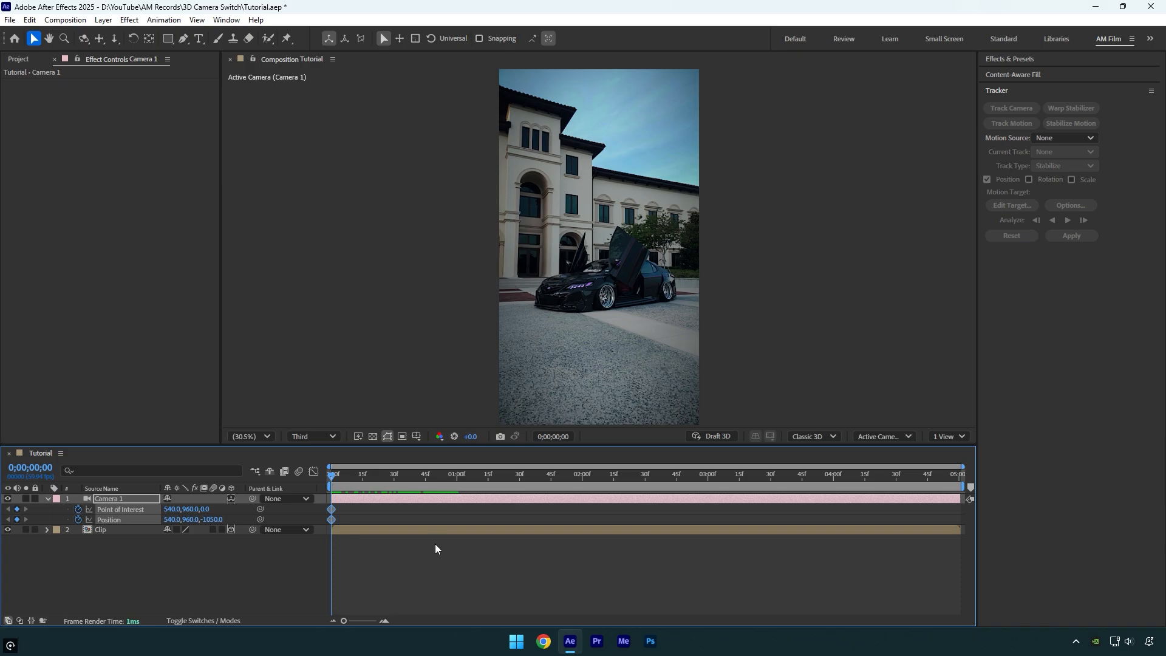
Step: Enable the Proportional Grid overlay from the Grid and Guide Options
{"action": "left_click", "coordinate": [402, 436]}
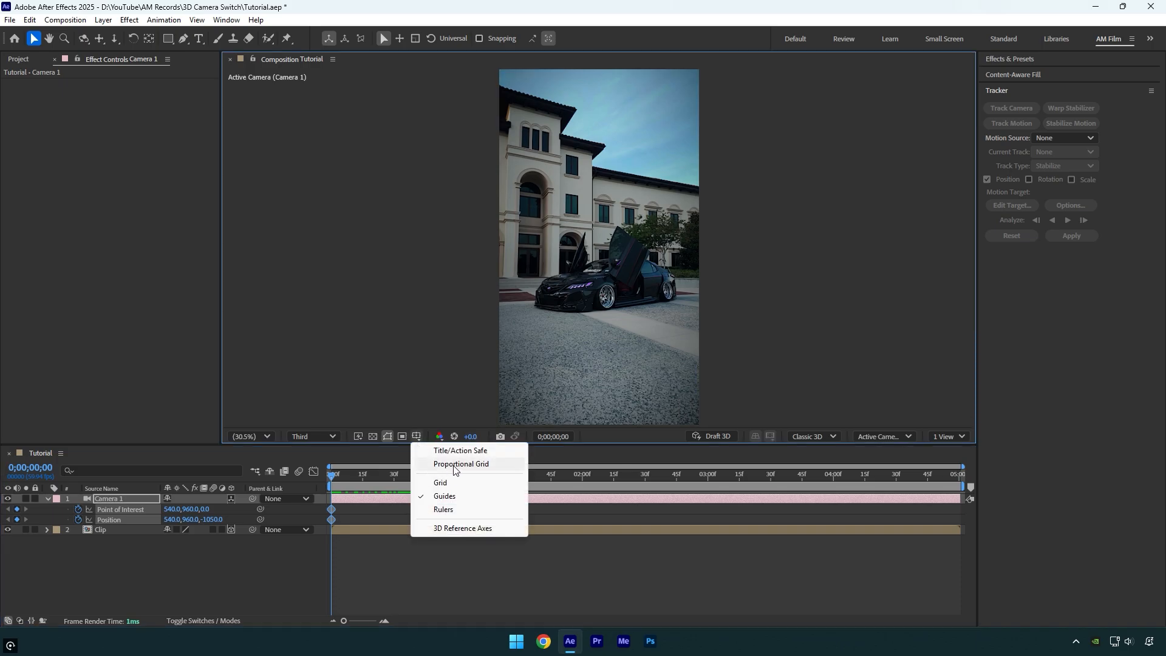
{"action": "left_click", "coordinate": [439, 482]}
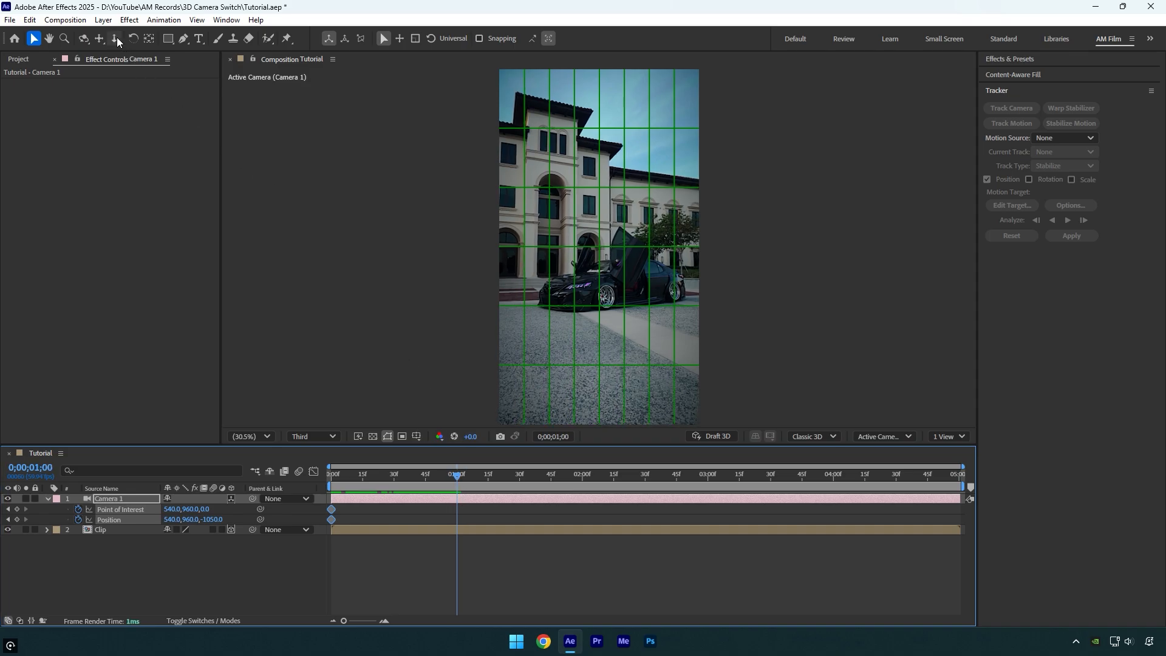
Step: Use the Track XY Camera tool to pan Camera 1 onto the car's front wheel
{"action": "left_click", "coordinate": [114, 38]}
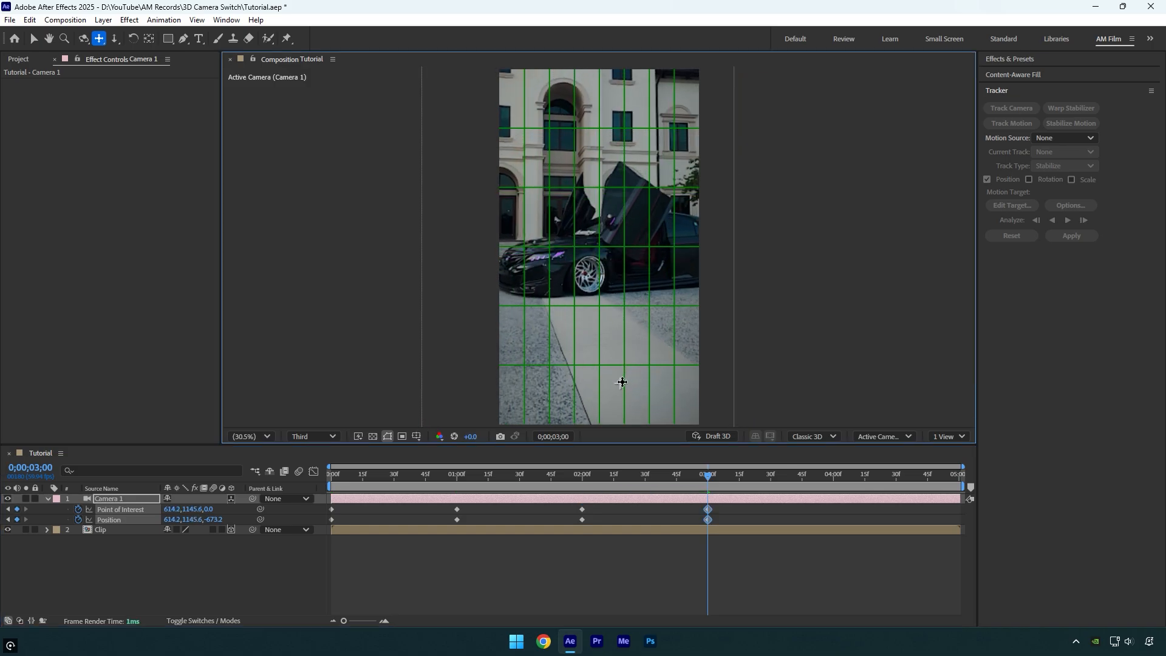
{"action": "left_click_drag", "start_coordinate": [620, 382], "coordinate": [612, 405]}
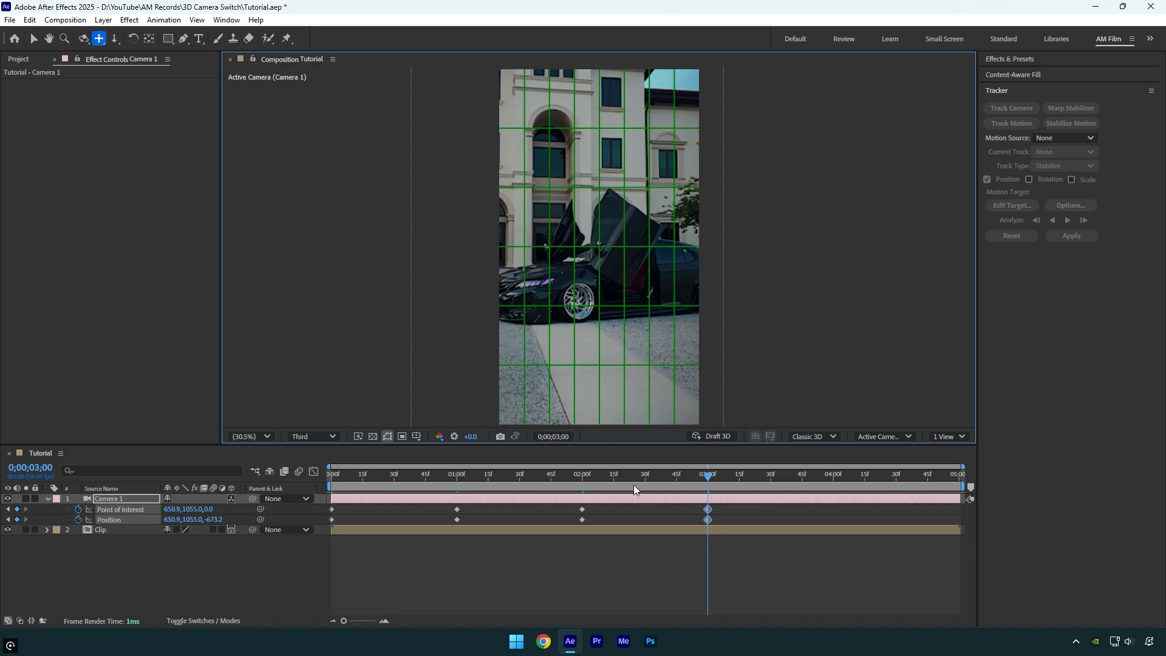
Step: Keyframe Camera 1 at four seconds and apply Easy Ease to its keyframes
{"action": "left_click", "coordinate": [833, 474]}
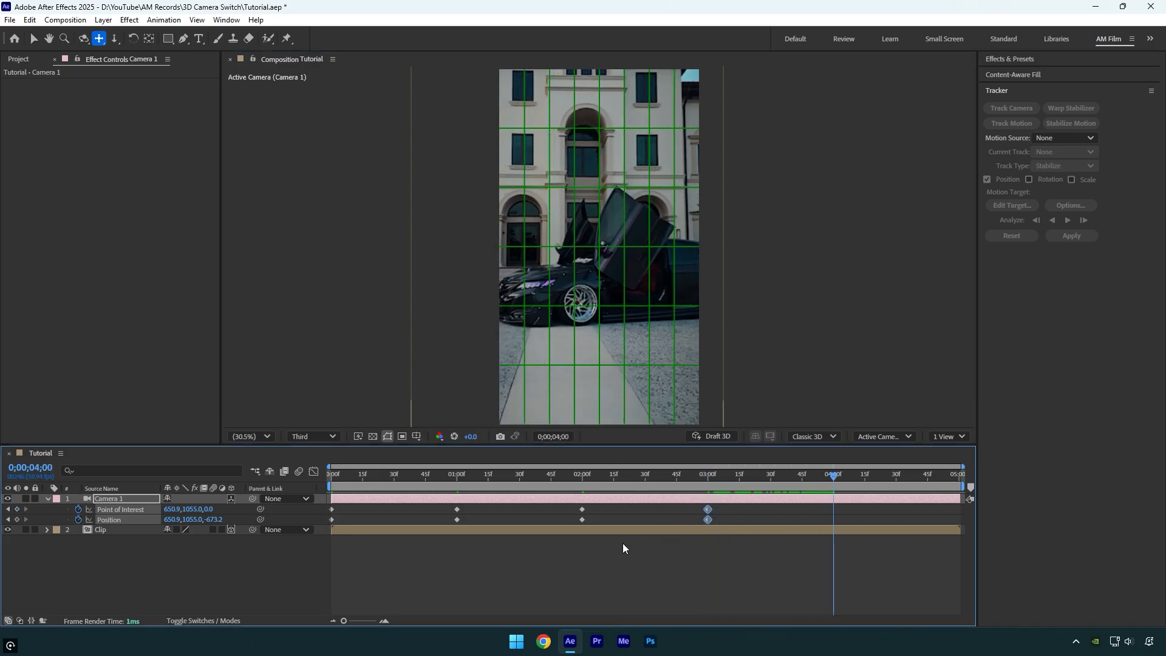
{"action": "right_click", "coordinate": [109, 518]}
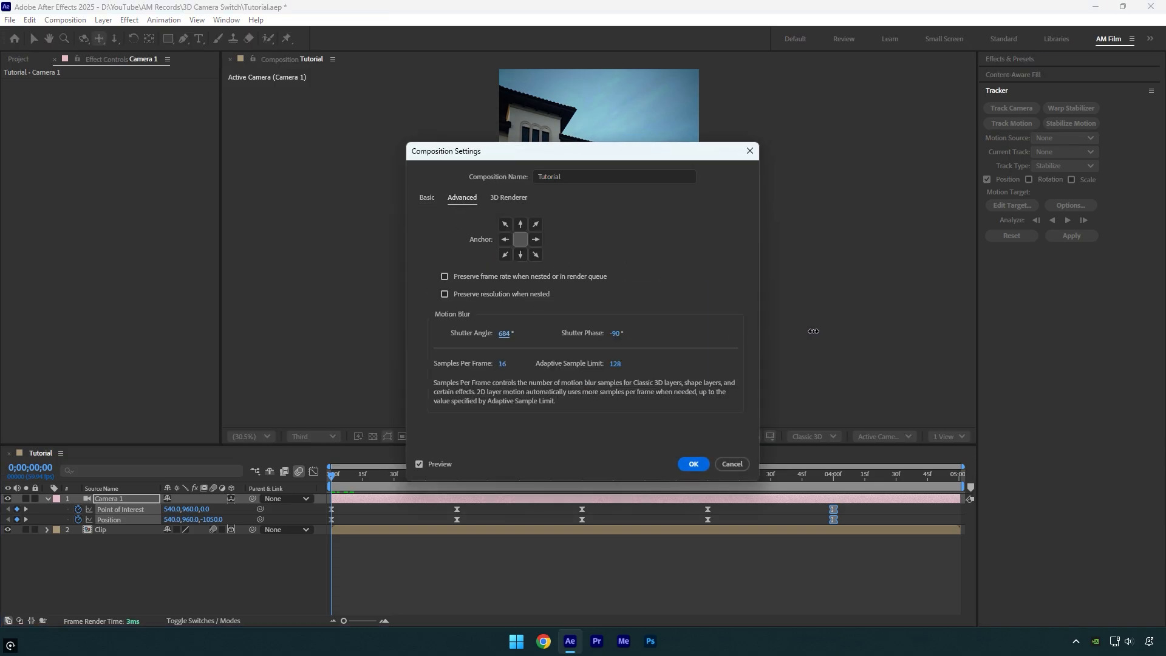
Step: Apply the Composition Settings with a 684° motion-blur shutter angle
{"action": "left_click", "coordinate": [691, 462]}
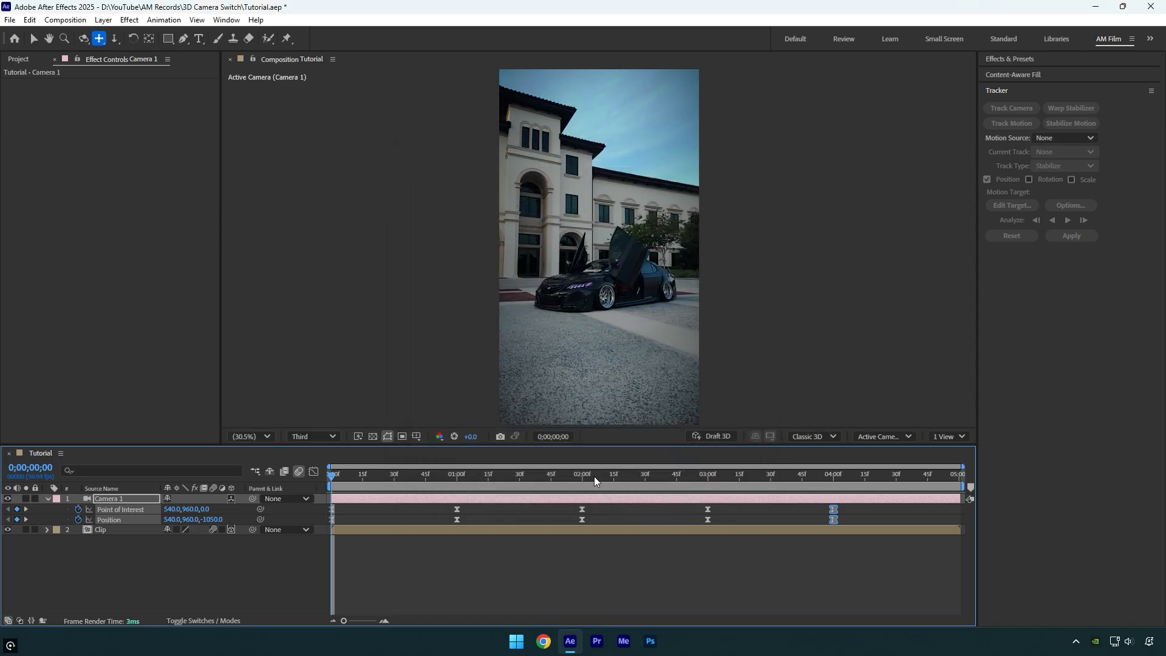
{"action": "mouse_move", "coordinate": [445, 551]}
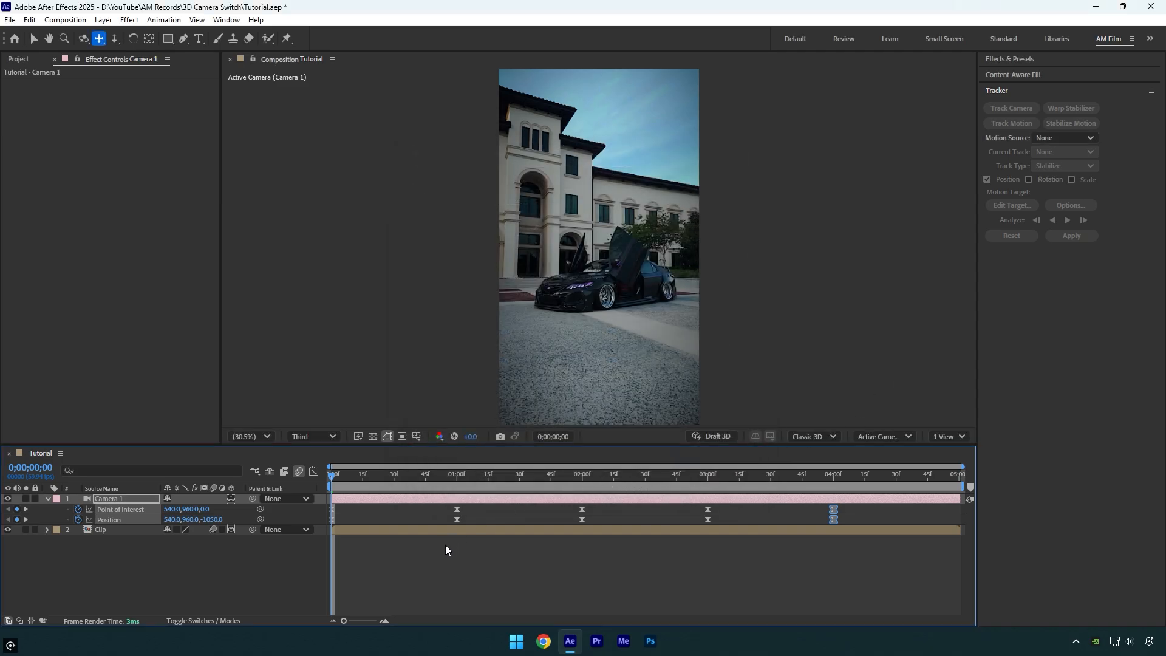